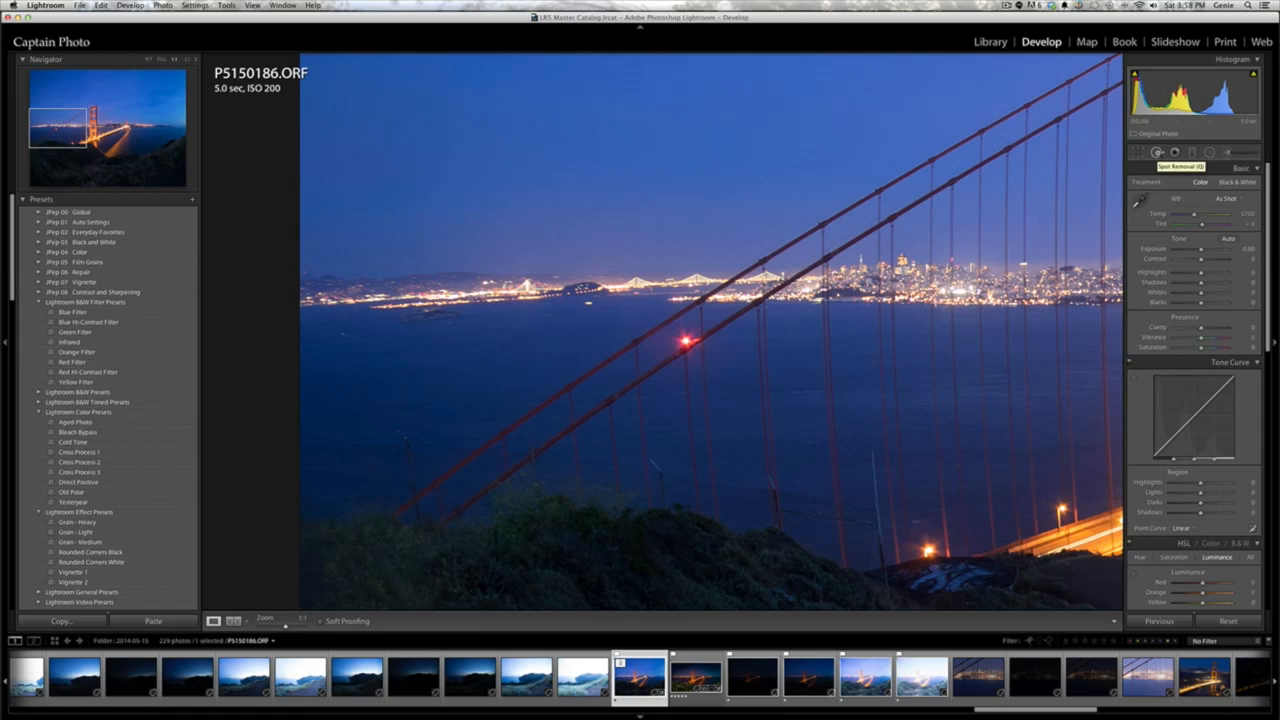
Step: Clone the lit red cable light onto the unlit tower lamp with Spot Removal
left_click(1159, 151)
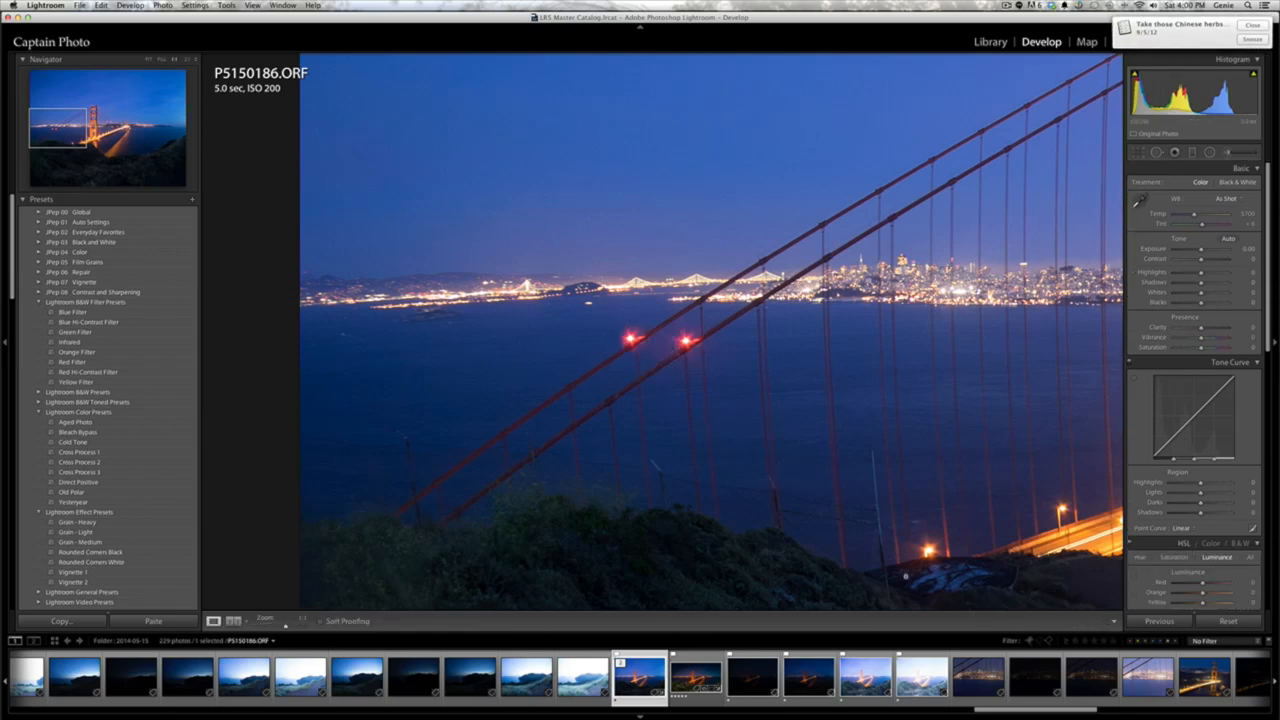
mouse_move(706, 357)
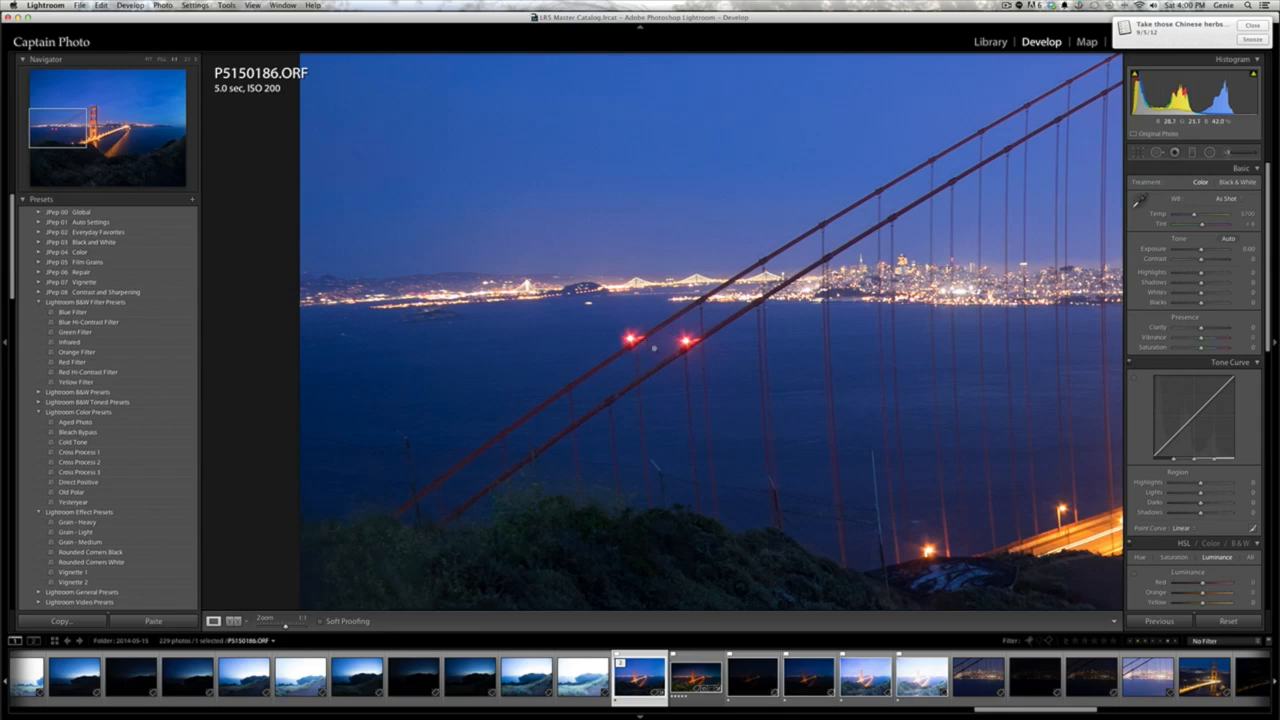
Step: Show the existing clone spot on the red light with its source pin
left_click(1157, 151)
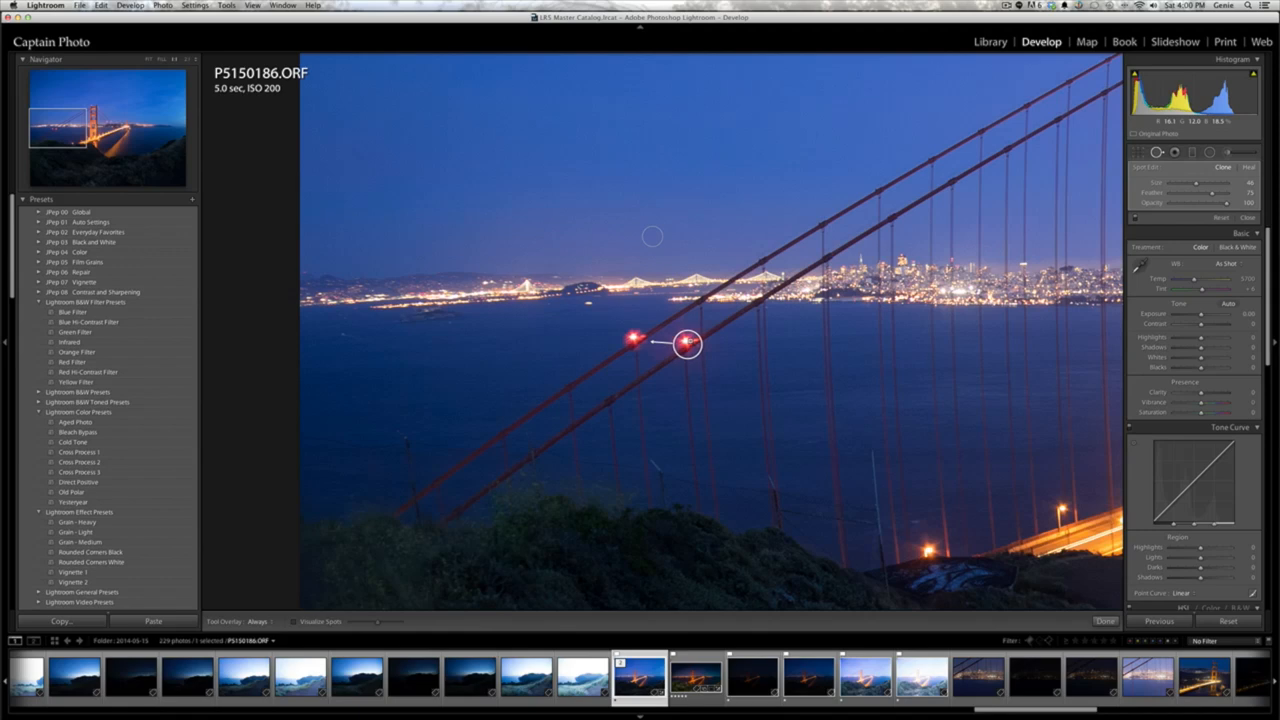
left_click(1105, 621)
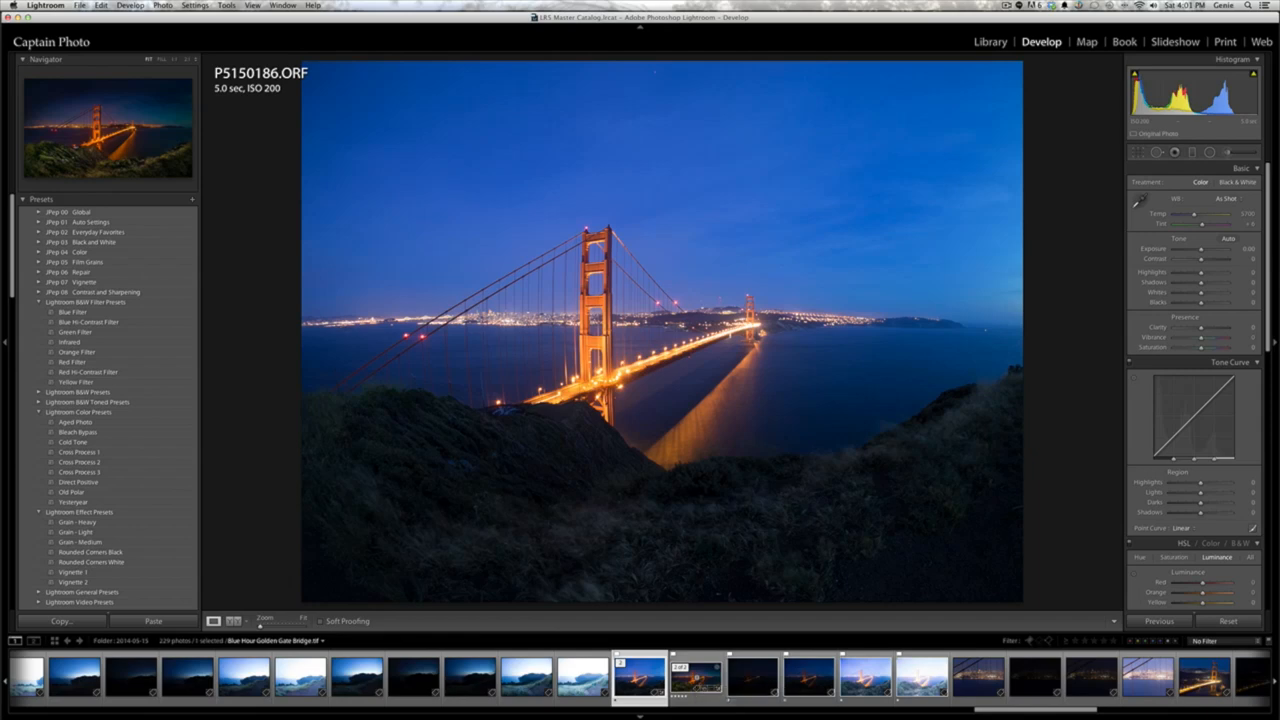